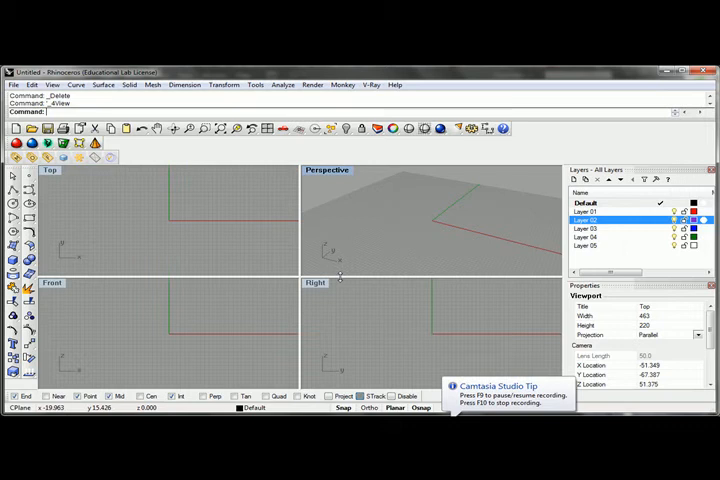
{"action": "mouse_move", "coordinate": [200, 242]}
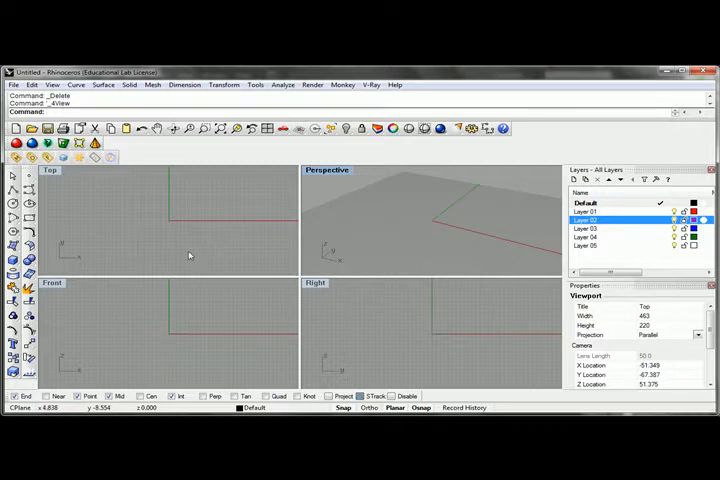
{"action": "mouse_move", "coordinate": [264, 240]}
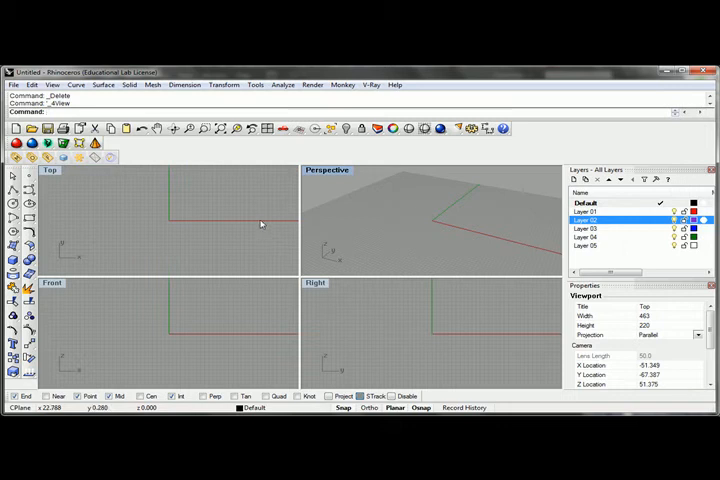
{"action": "mouse_move", "coordinate": [260, 222]}
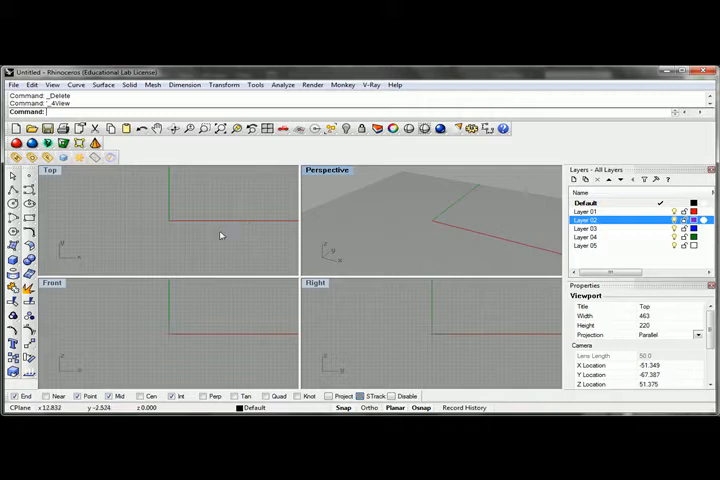
{"action": "mouse_move", "coordinate": [132, 232]}
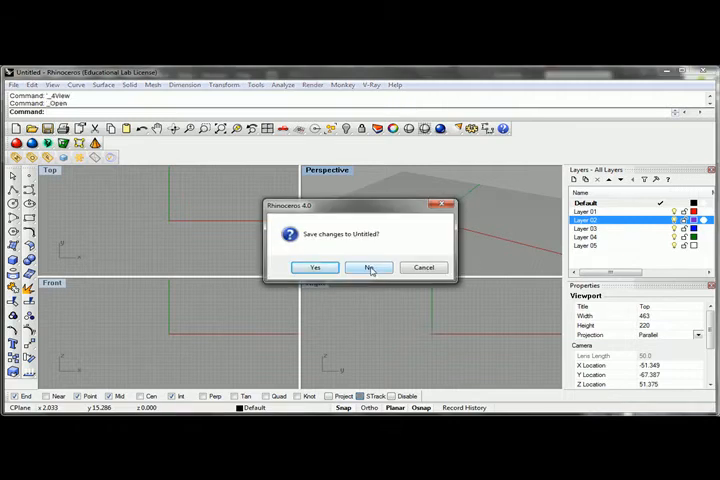
Step: Discard the untitled file and maximize the shaded Right view of the opened model
{"action": "left_click", "coordinate": [368, 268]}
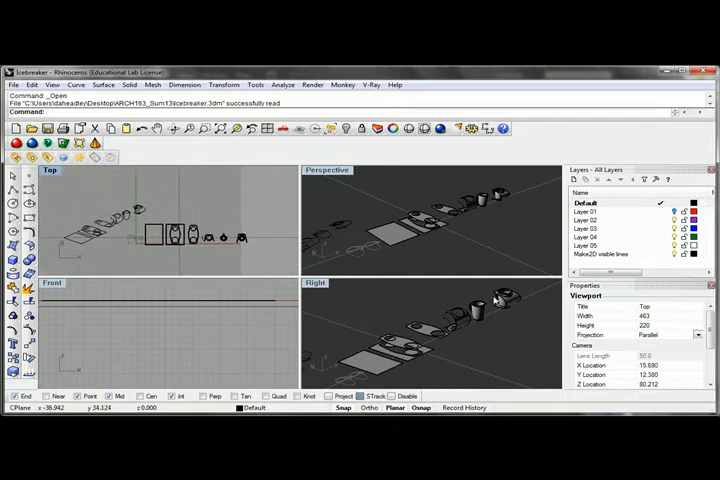
{"action": "double_click", "coordinate": [316, 284]}
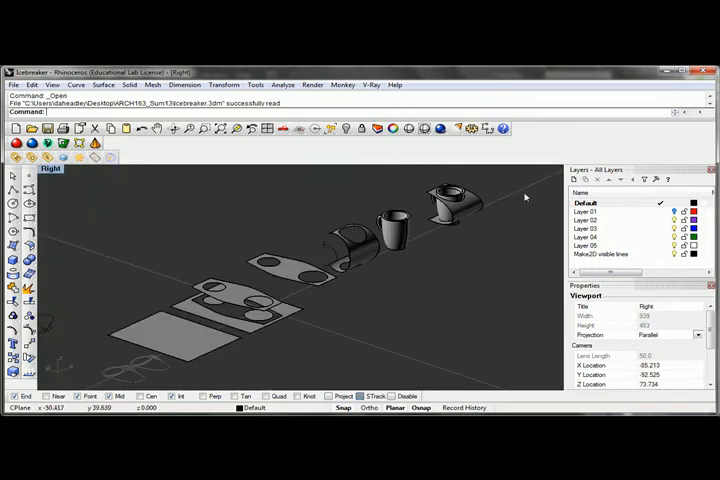
{"action": "mouse_move", "coordinate": [400, 244]}
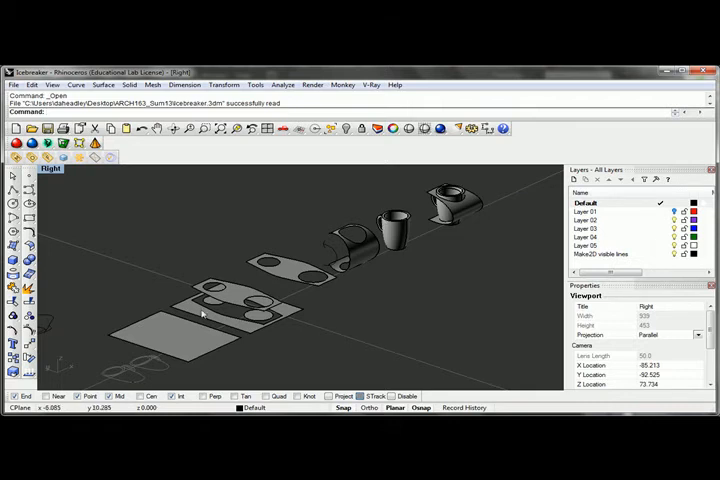
{"action": "mouse_move", "coordinate": [150, 352]}
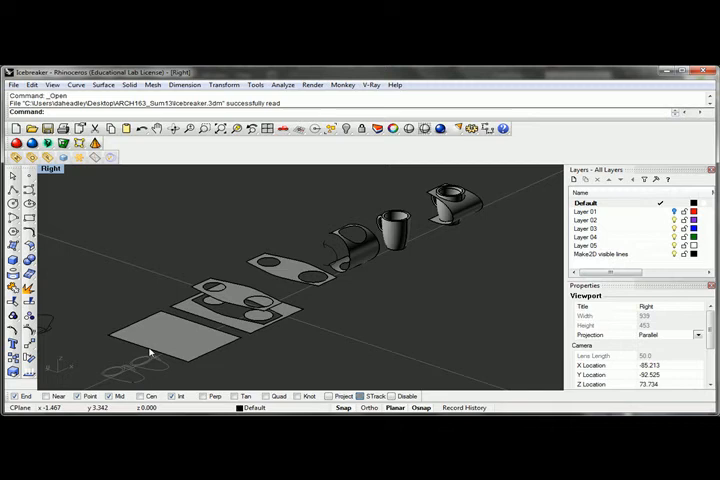
{"action": "mouse_move", "coordinate": [288, 316]}
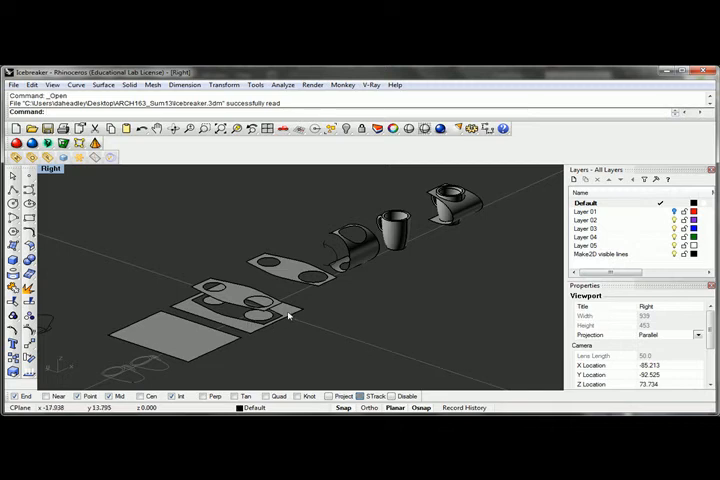
{"action": "mouse_move", "coordinate": [278, 262]}
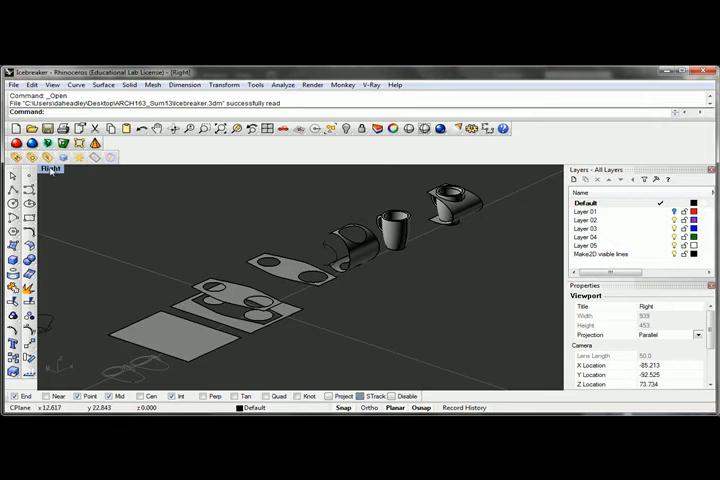
{"action": "mouse_move", "coordinate": [140, 212]}
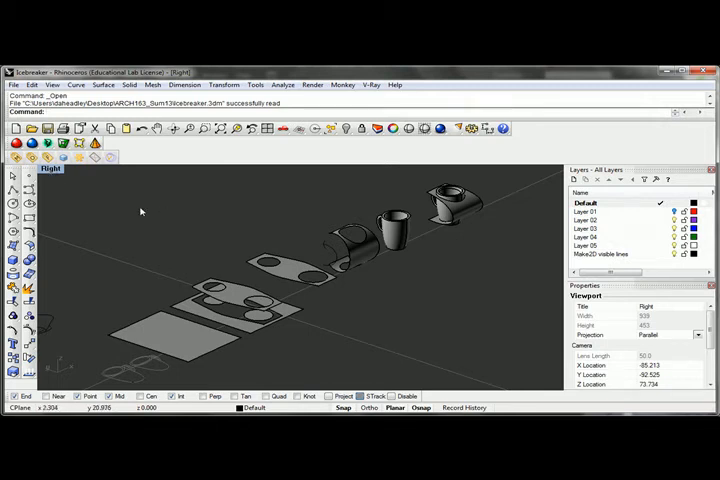
{"action": "mouse_move", "coordinate": [432, 284]}
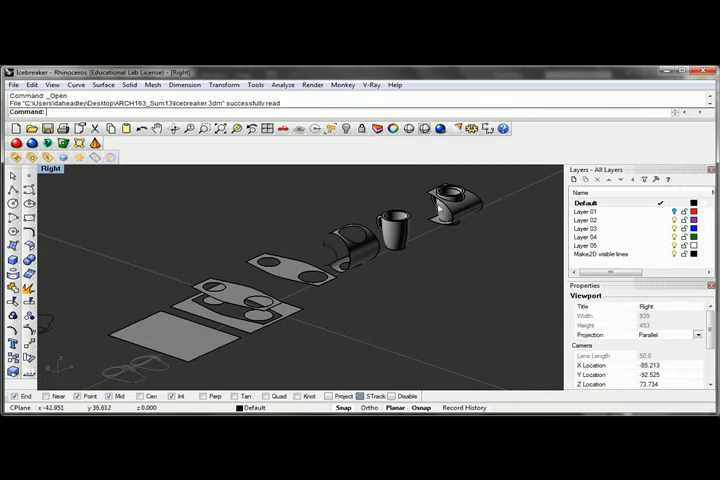
{"action": "mouse_move", "coordinate": [436, 210]}
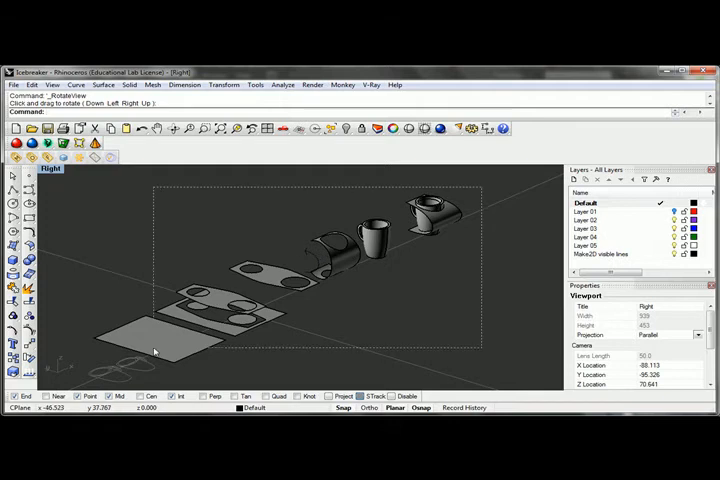
Step: Window-select all objects, run Make2D with default options, then maximize Perspective
{"action": "left_click_drag", "start_coordinate": [156, 184], "coordinate": [480, 360]}
{"action": "type", "text": "Make2D"}
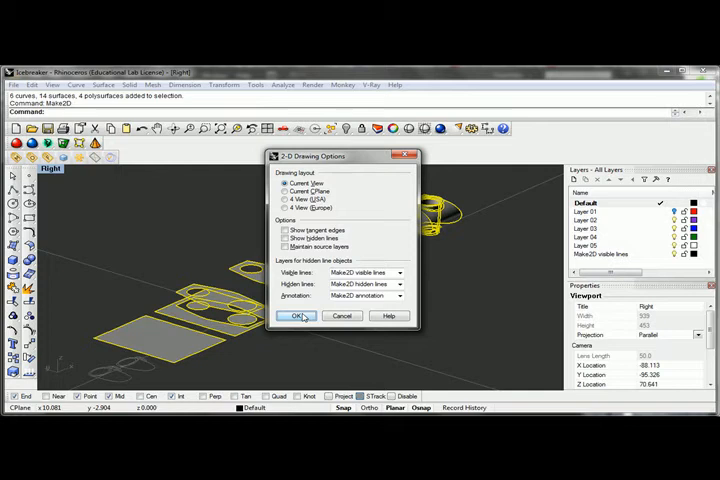
{"action": "left_click", "coordinate": [294, 316]}
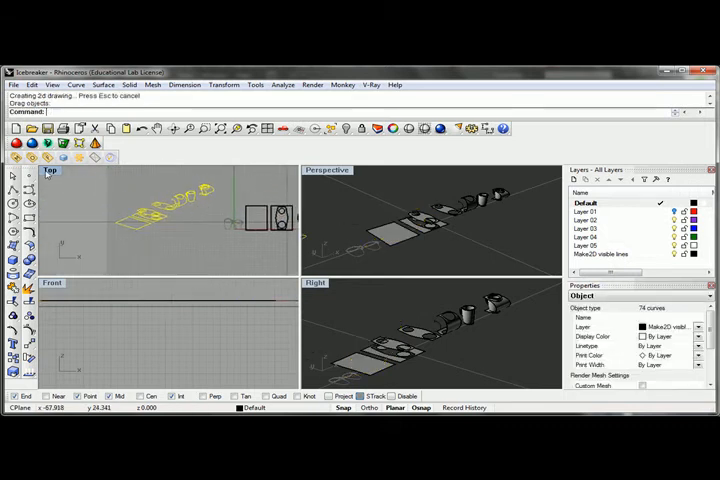
{"action": "double_click", "coordinate": [48, 170]}
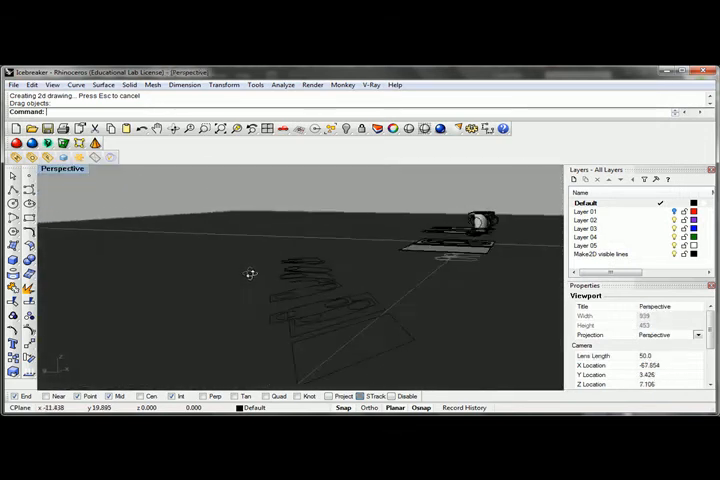
Step: Restore the four-viewport layout and maximize the Right view again
{"action": "left_click_drag", "start_coordinate": [250, 276], "coordinate": [256, 284]}
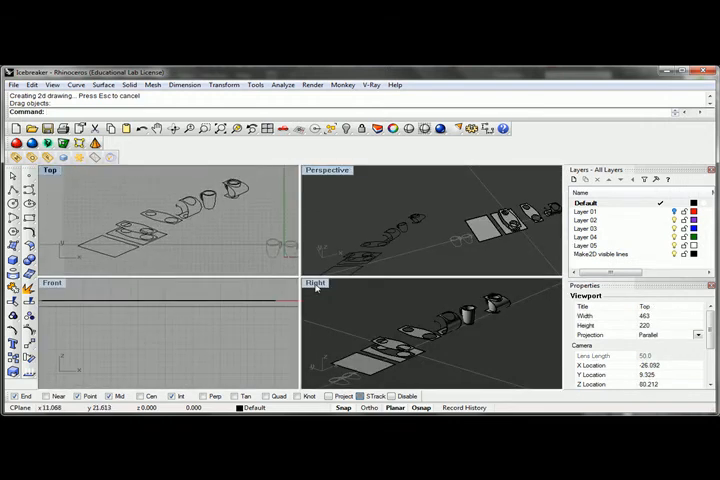
{"action": "double_click", "coordinate": [316, 284]}
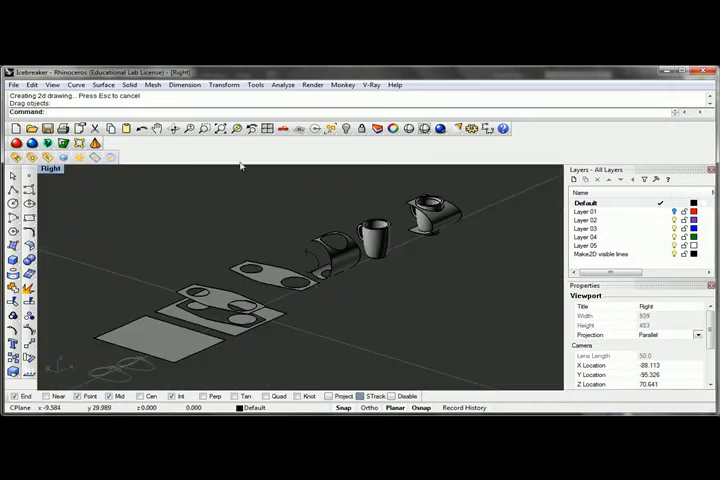
{"action": "mouse_move", "coordinate": [208, 152]}
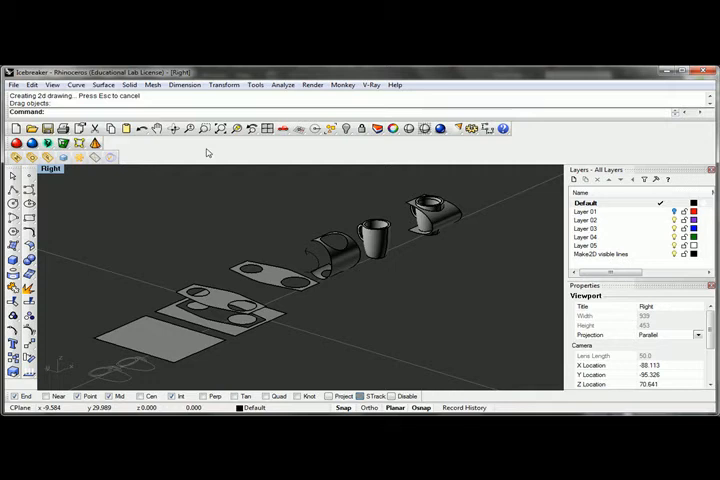
{"action": "mouse_move", "coordinate": [124, 152]}
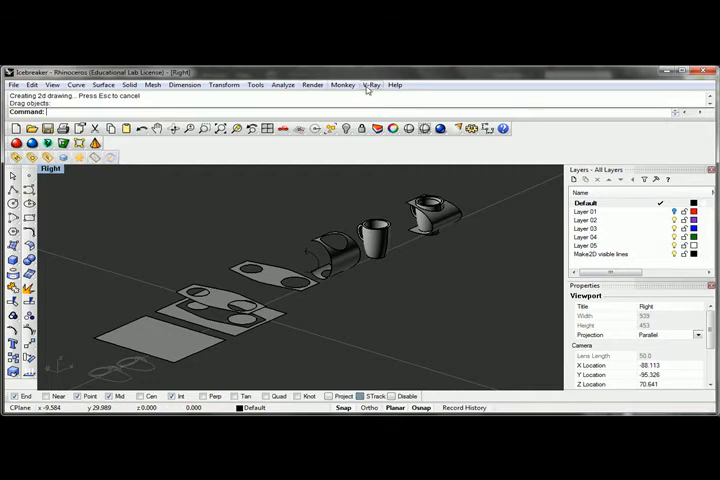
Step: Load saved V-Ray render settings via File > Load and review the Output rollout
{"action": "left_click", "coordinate": [312, 84]}
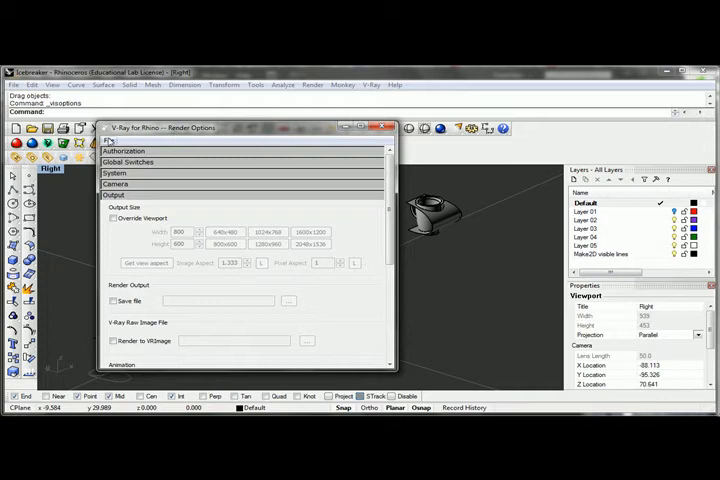
{"action": "left_click", "coordinate": [108, 140]}
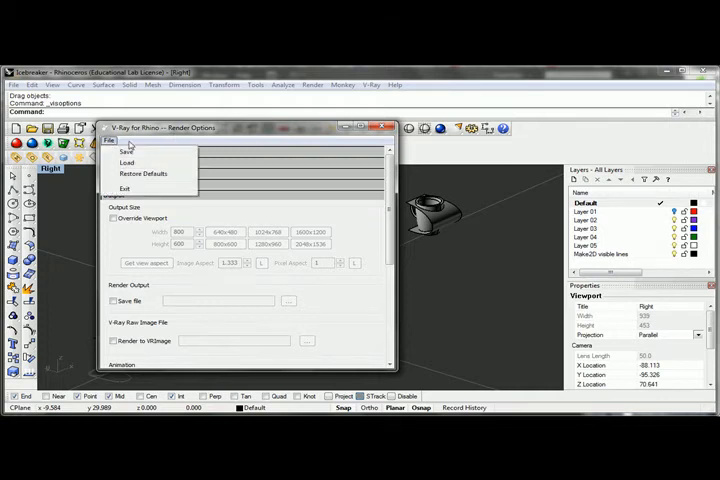
{"action": "mouse_move", "coordinate": [130, 162]}
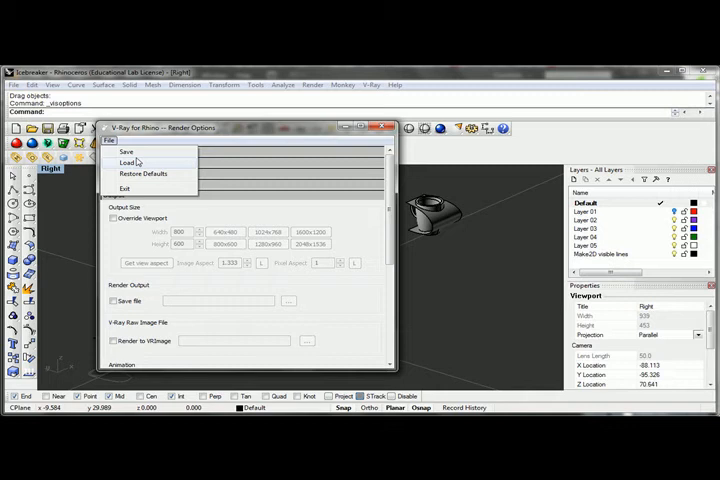
{"action": "mouse_move", "coordinate": [132, 164]}
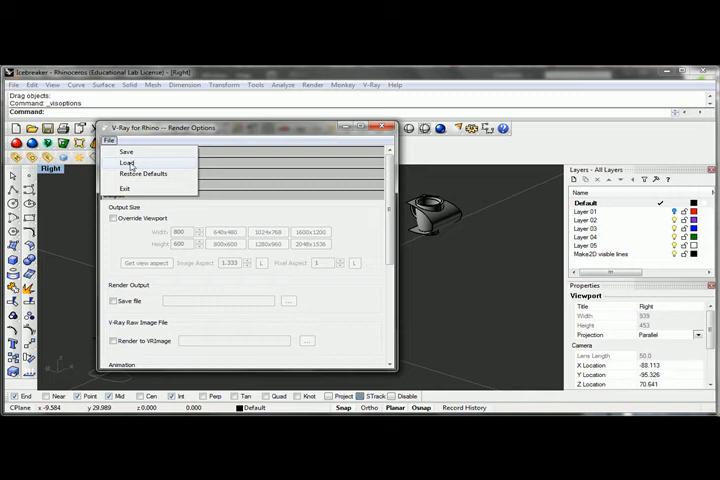
{"action": "left_click", "coordinate": [124, 162]}
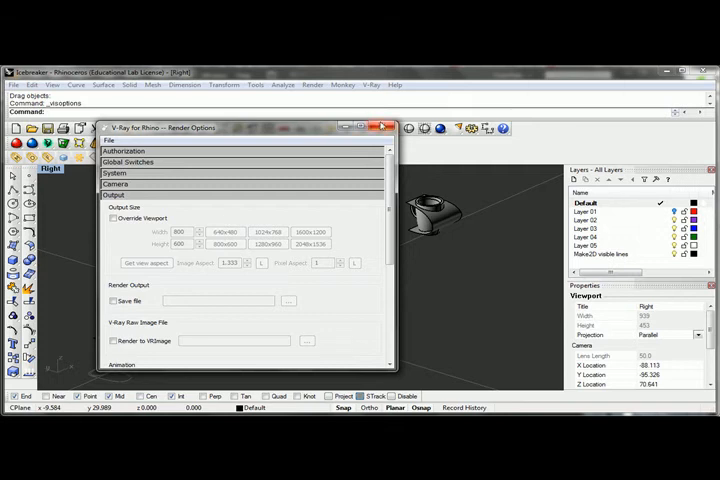
{"action": "left_click", "coordinate": [384, 128]}
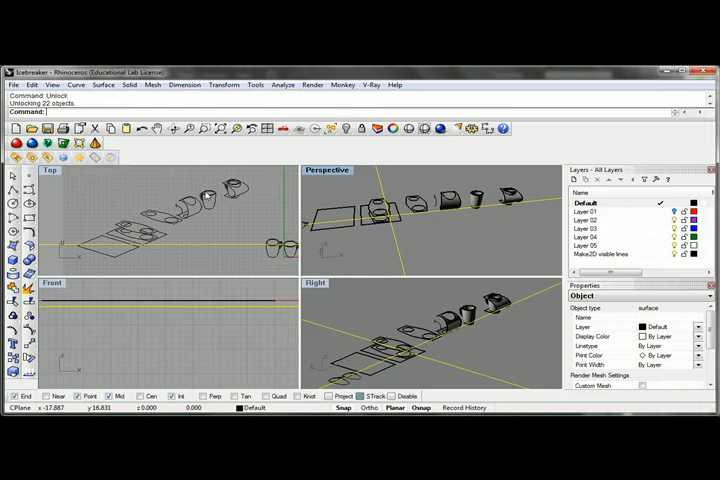
{"action": "mouse_move", "coordinate": [228, 216]}
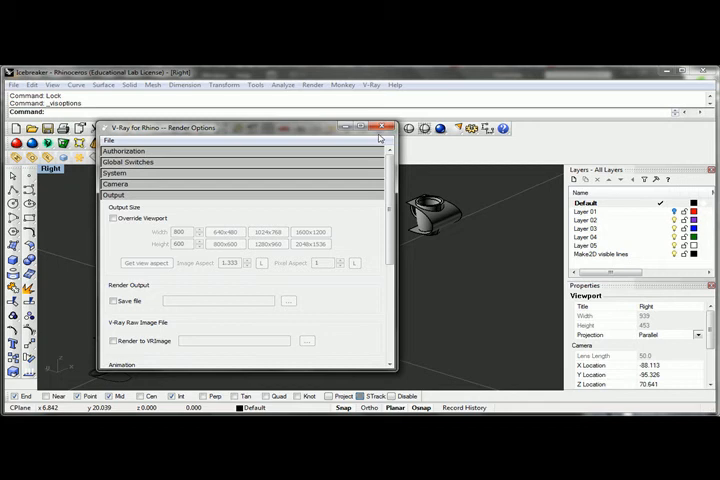
Step: Render the scene with V-Ray and save the frame buffer image as a JPEG named Image
{"action": "left_click", "coordinate": [380, 128]}
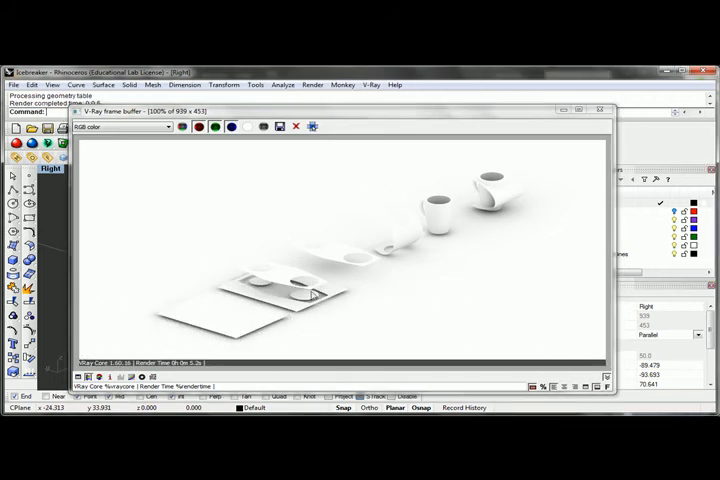
{"action": "mouse_move", "coordinate": [532, 384]}
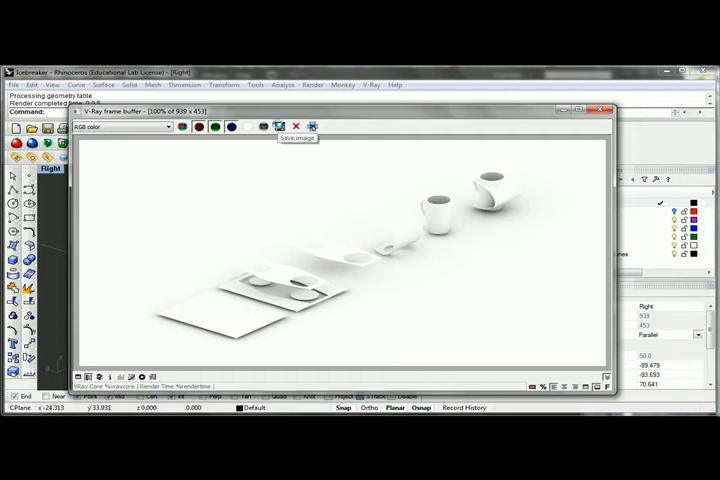
{"action": "left_click", "coordinate": [278, 126]}
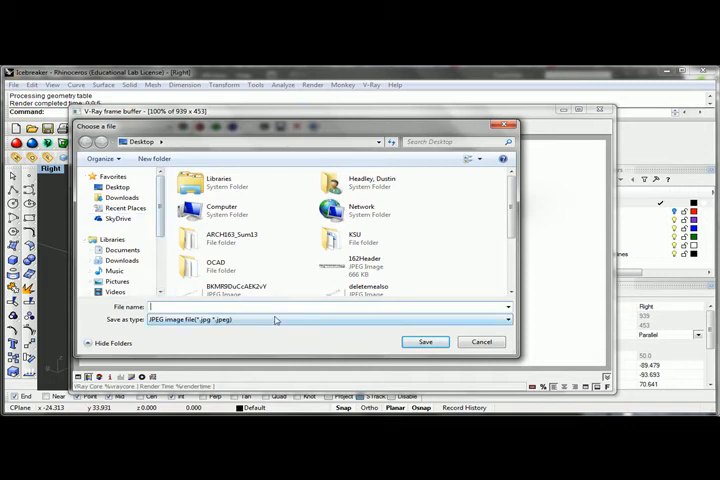
{"action": "type", "text": "Image"}
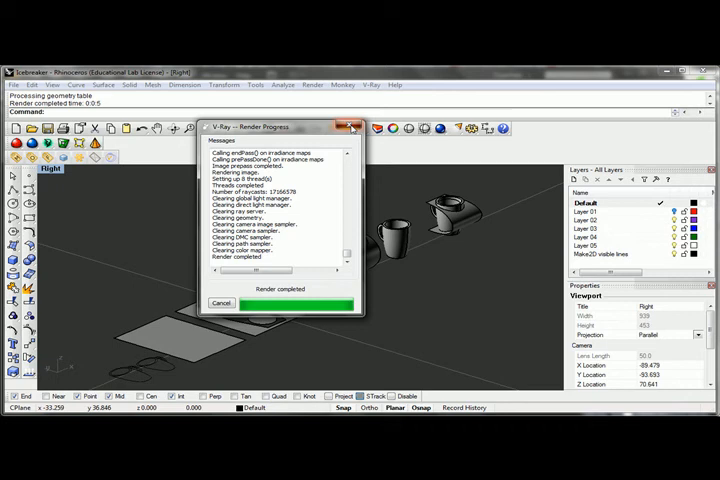
Step: Export the selected Make2D curves to the desktop as an Adobe Illustrator file, keeping model scale
{"action": "left_click", "coordinate": [352, 128]}
{"action": "type", "text": "Expo"}
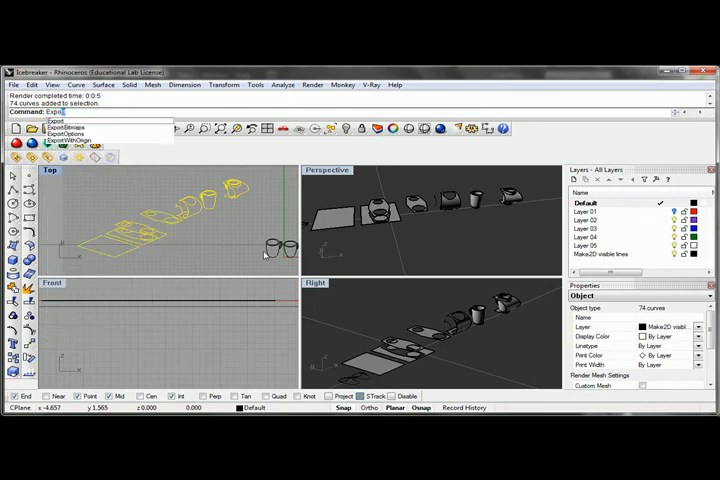
{"action": "left_click", "coordinate": [62, 122]}
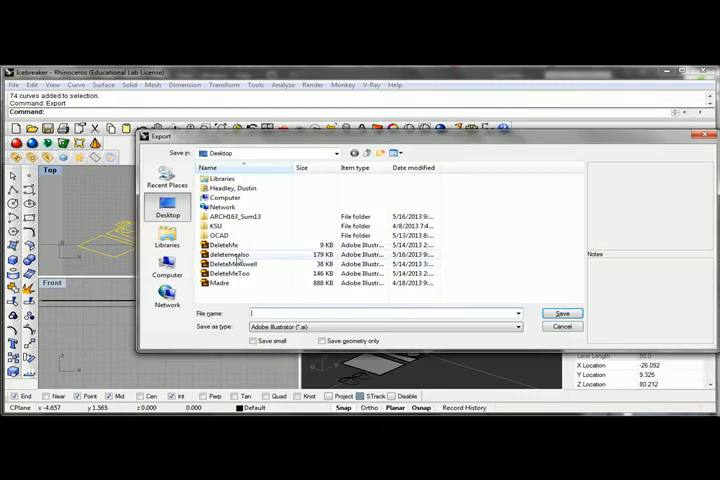
{"action": "type", "text": "mal"}
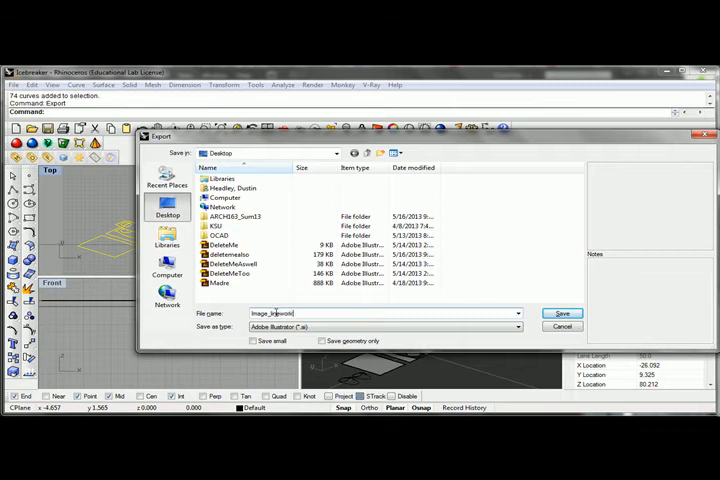
{"action": "left_click", "coordinate": [516, 328]}
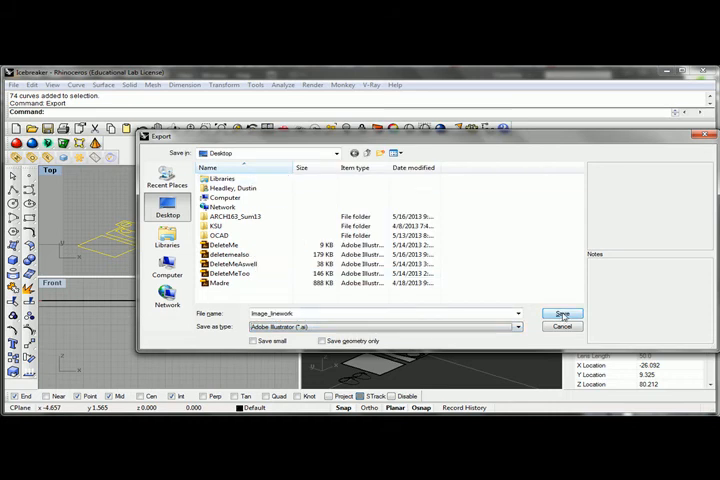
{"action": "left_click", "coordinate": [562, 312]}
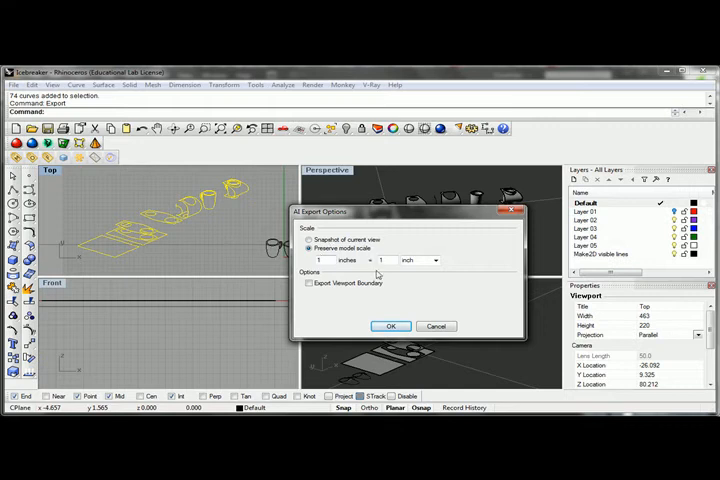
{"action": "mouse_move", "coordinate": [320, 304]}
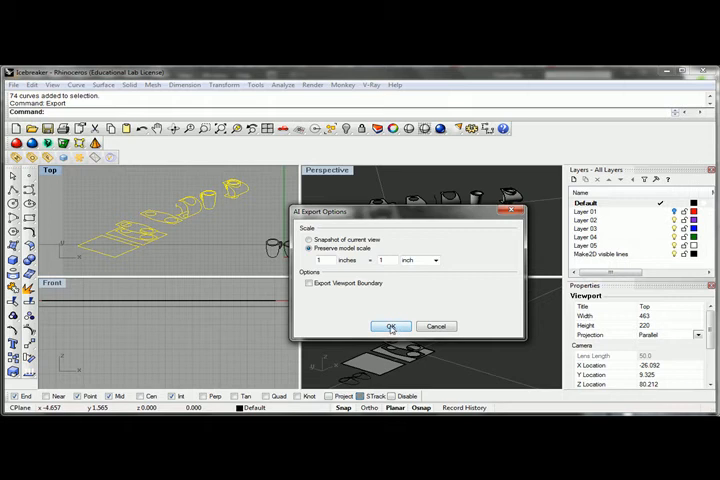
{"action": "left_click", "coordinate": [390, 328]}
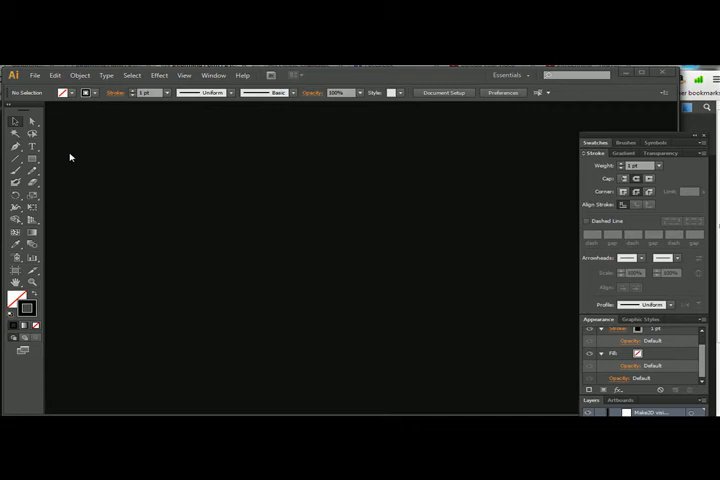
{"action": "mouse_move", "coordinate": [186, 188]}
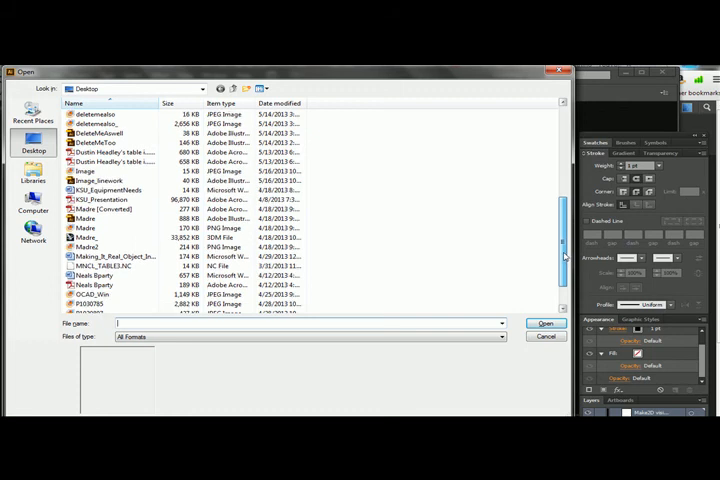
{"action": "mouse_move", "coordinate": [104, 182]}
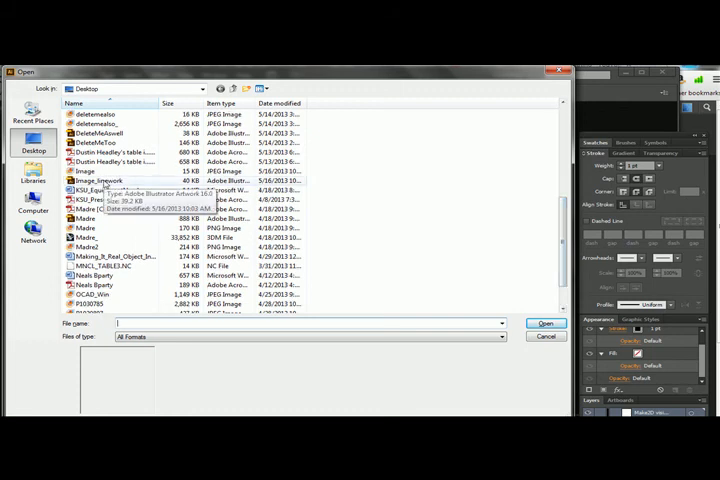
Step: Open image_linework.ai from the Desktop and select the linework drawing on the artboard
{"action": "left_click", "coordinate": [110, 182]}
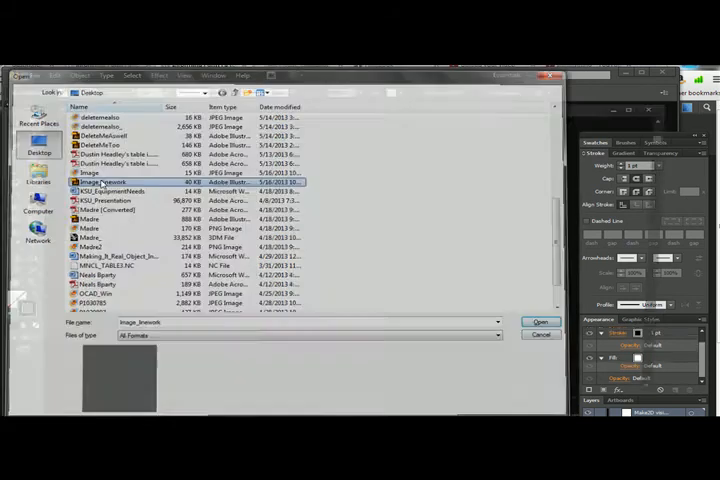
{"action": "left_click", "coordinate": [540, 322]}
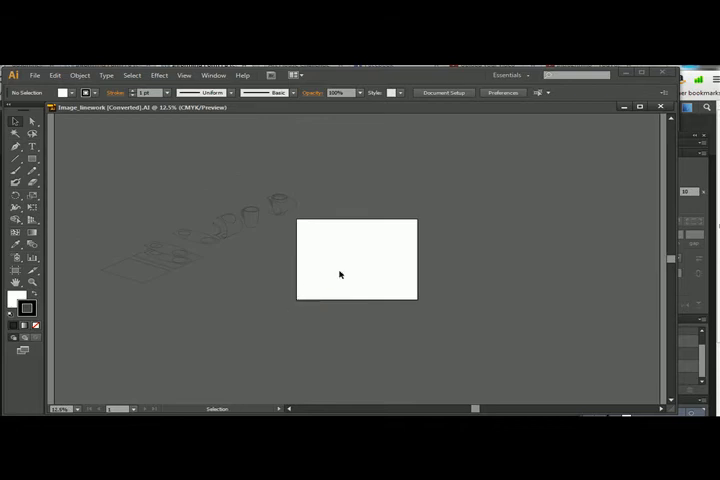
{"action": "mouse_move", "coordinate": [304, 302]}
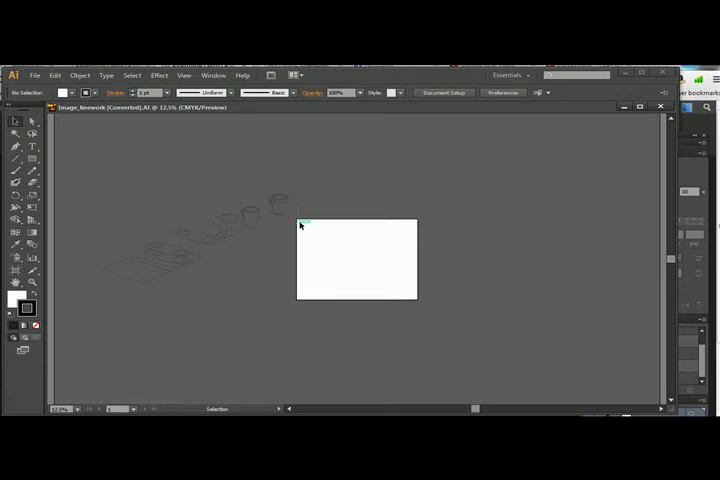
{"action": "left_click", "coordinate": [200, 230]}
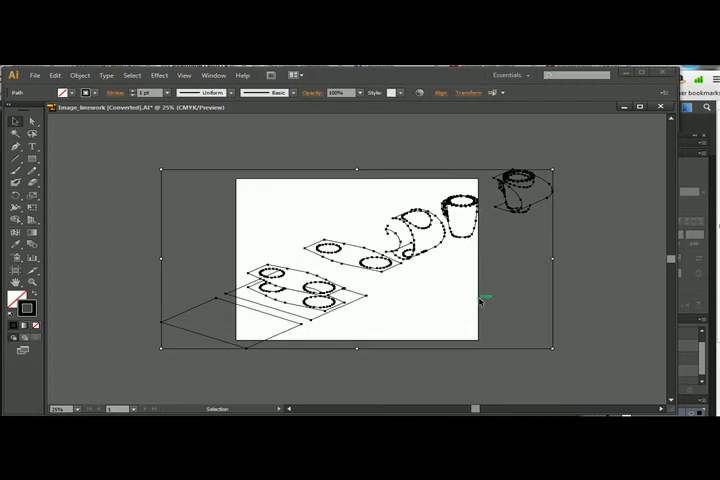
{"action": "left_click", "coordinate": [586, 232]}
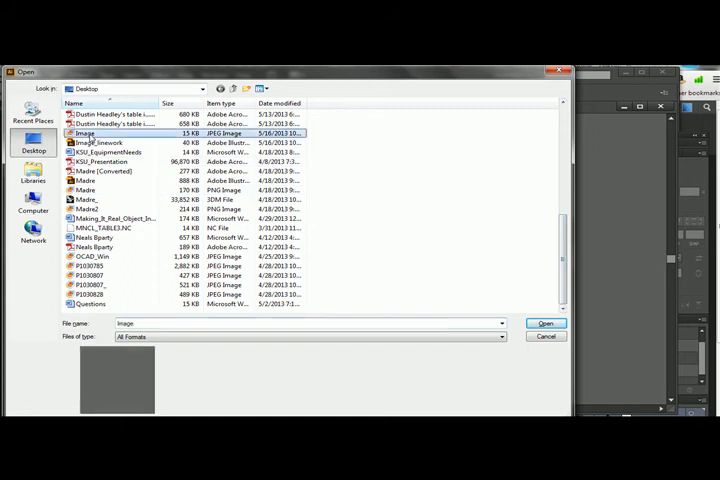
Step: Open the rendered Image.jpg as its own document
{"action": "left_click", "coordinate": [544, 324]}
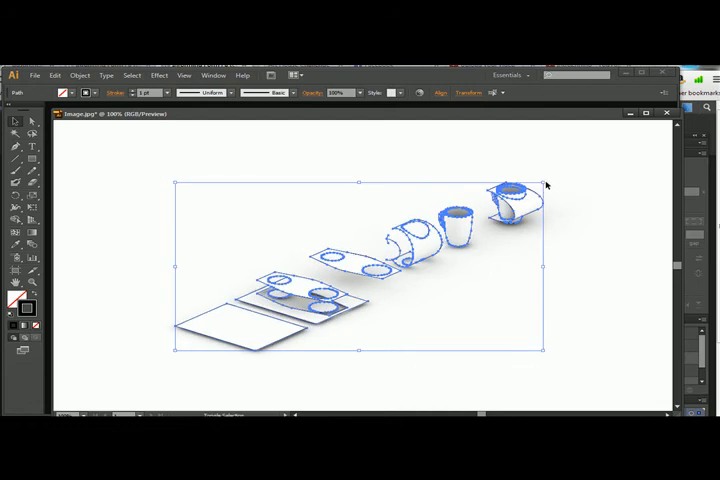
Step: Choose a smaller stroke weight for the linework overlaid on the render
{"action": "left_click", "coordinate": [390, 310]}
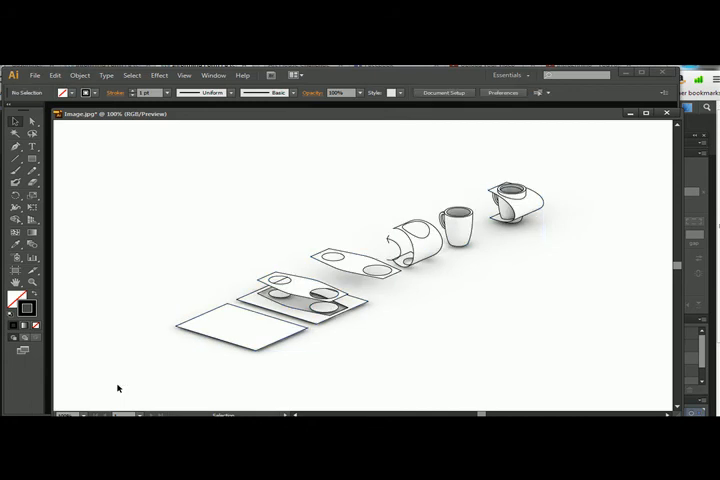
{"action": "mouse_move", "coordinate": [510, 230]}
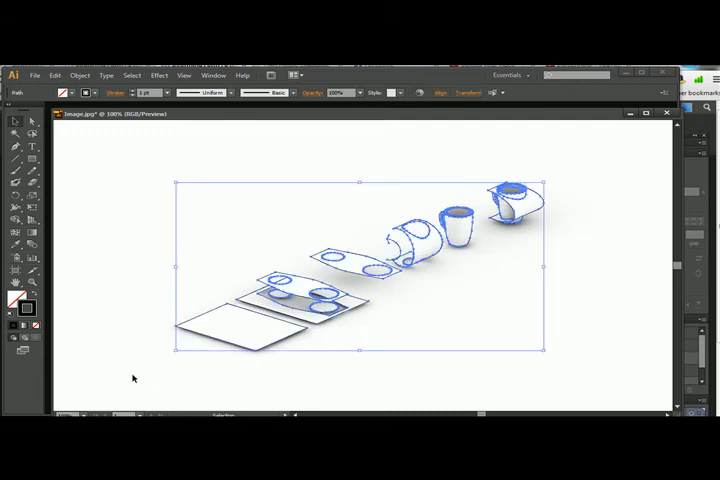
{"action": "mouse_move", "coordinate": [152, 234]}
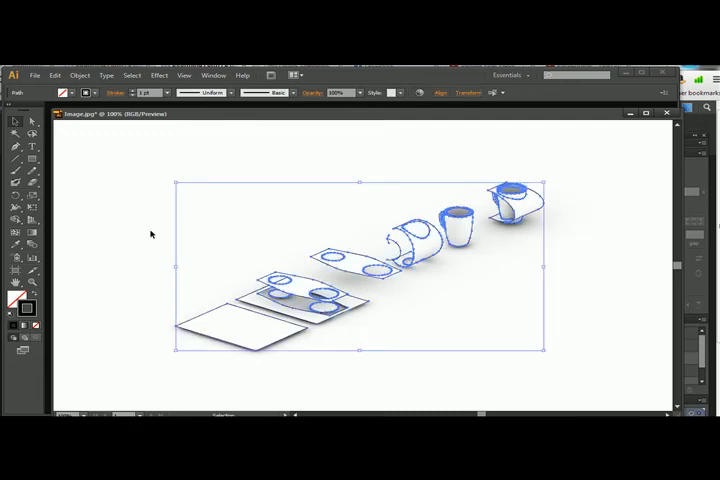
{"action": "left_click", "coordinate": [164, 92]}
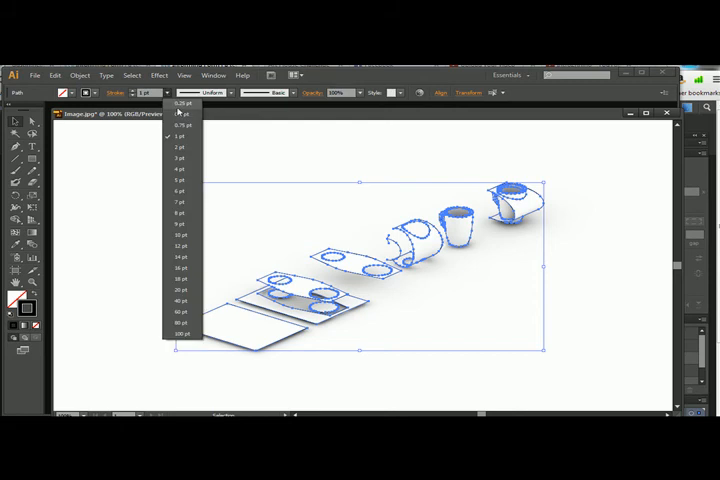
{"action": "left_click", "coordinate": [180, 104]}
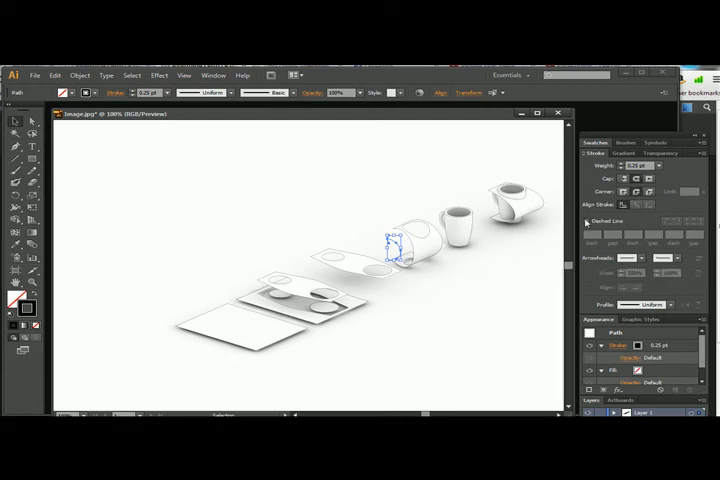
Step: Give the tray outline linework a dashed, red stroke in the Stroke panel
{"action": "left_click", "coordinate": [586, 224]}
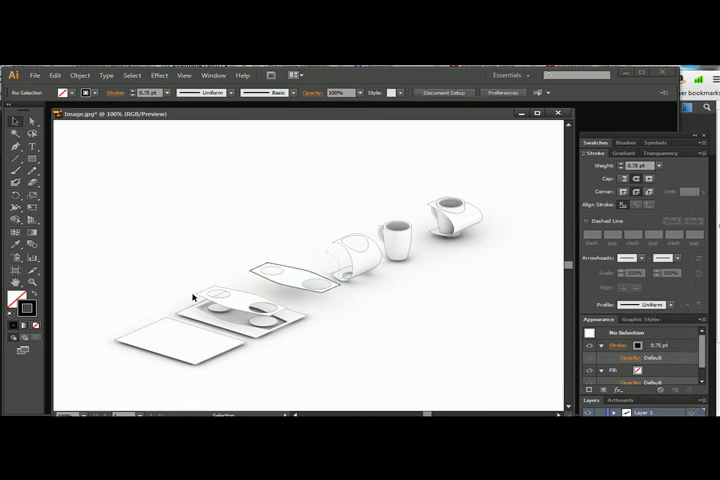
{"action": "left_click", "coordinate": [204, 296]}
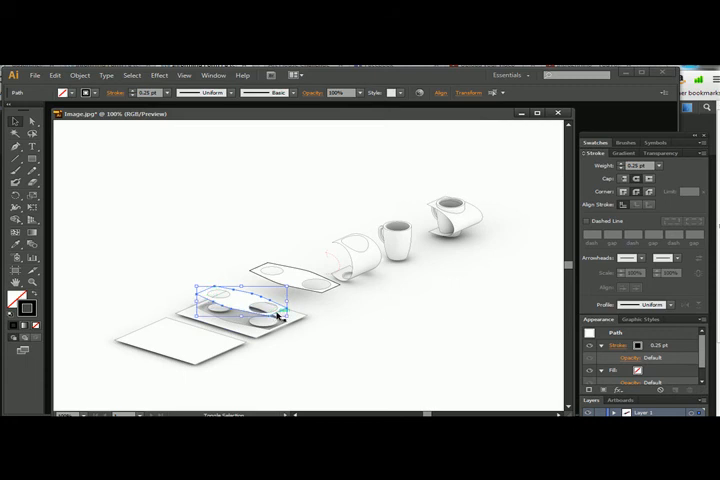
{"action": "left_click", "coordinate": [652, 164]}
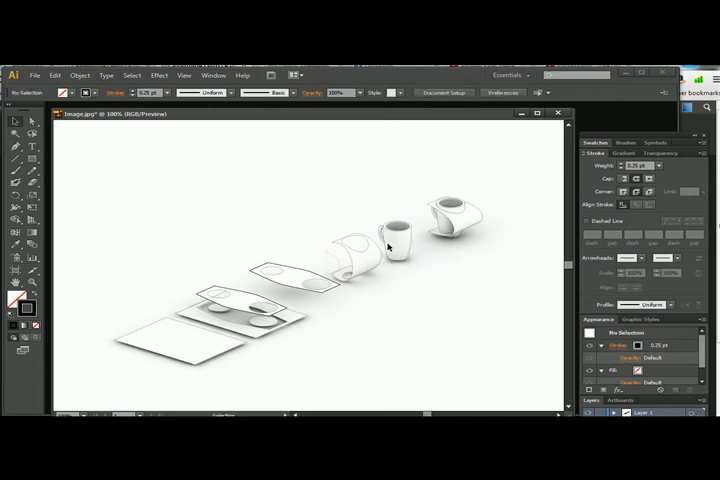
{"action": "left_click", "coordinate": [240, 300]}
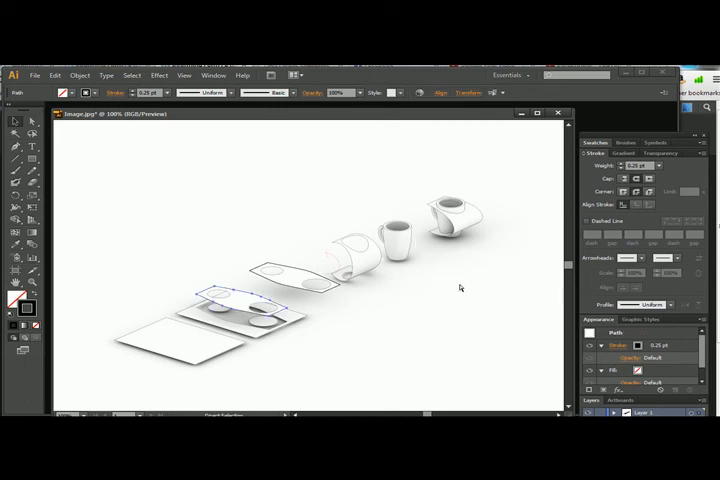
{"action": "left_click", "coordinate": [586, 220]}
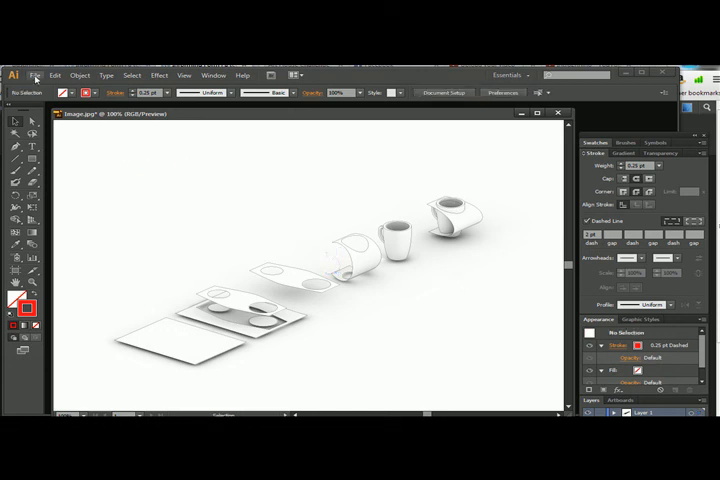
Step: Save the document to the Desktop as an Illustrator file named 'Image_l', accepting the Illustrator Options
{"action": "left_click", "coordinate": [36, 76]}
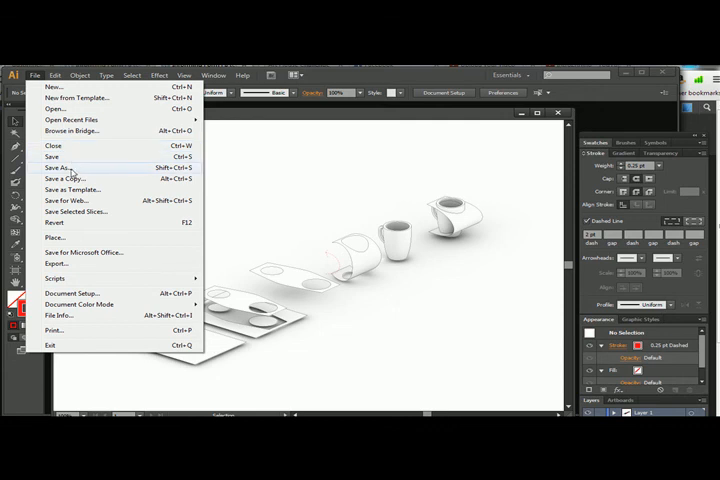
{"action": "left_click", "coordinate": [56, 168]}
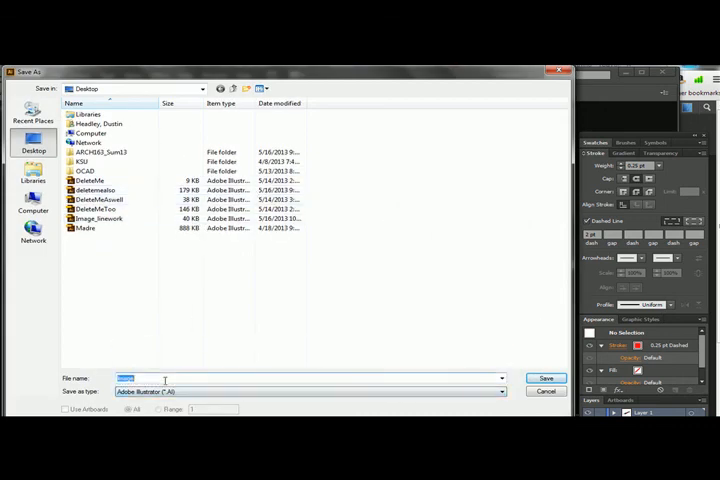
{"action": "type", "text": "Image_l"}
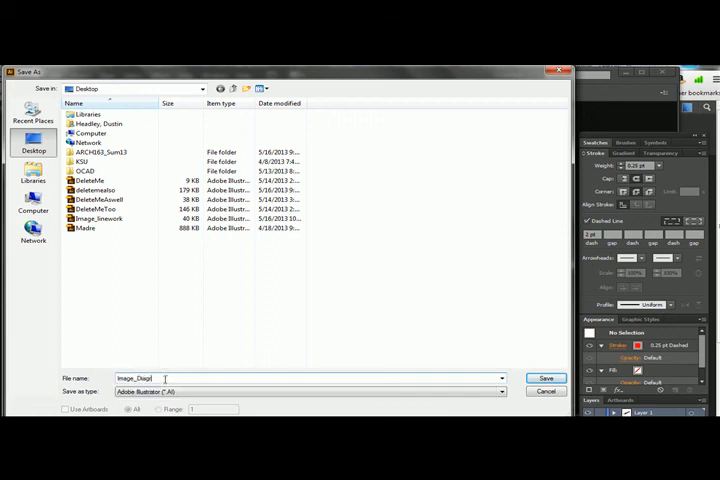
{"action": "left_click", "coordinate": [500, 392]}
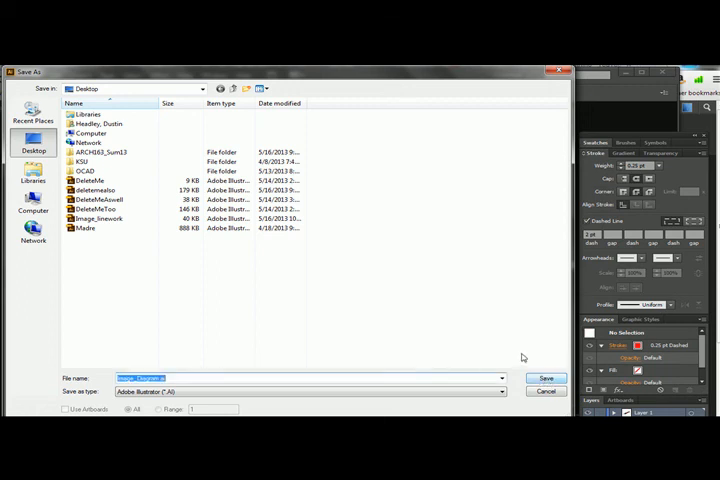
{"action": "left_click", "coordinate": [546, 378]}
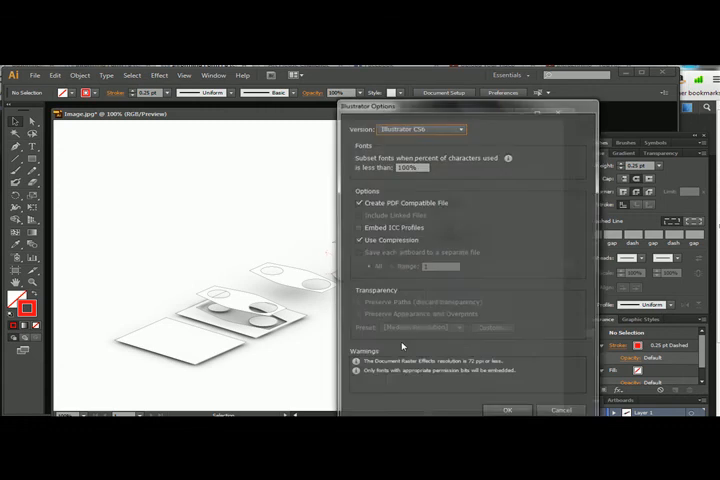
{"action": "left_click", "coordinate": [508, 410]}
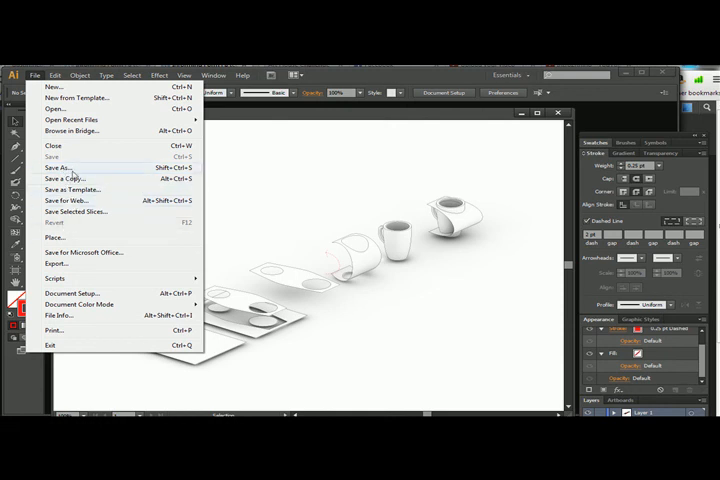
Step: Export the drawing to the Desktop as a JPEG, accepting the default JPEG Options
{"action": "left_click", "coordinate": [52, 264]}
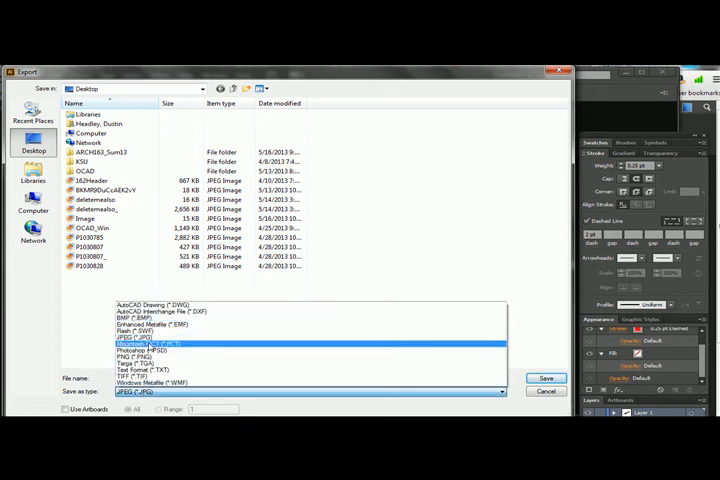
{"action": "left_click", "coordinate": [164, 382]}
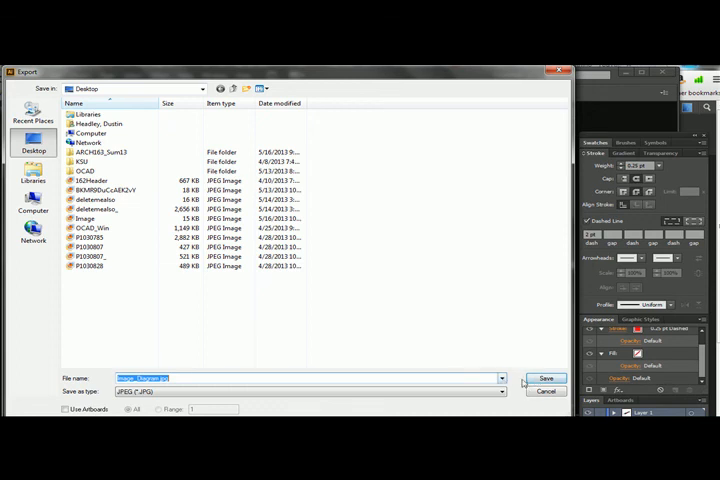
{"action": "left_click", "coordinate": [548, 378]}
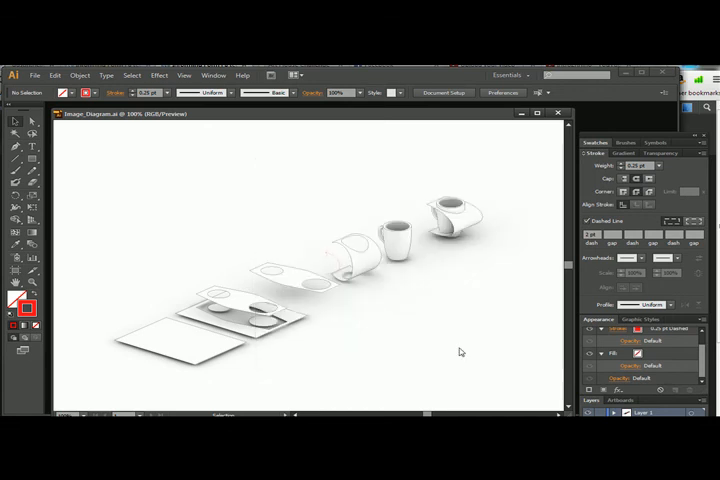
{"action": "left_click", "coordinate": [470, 228]}
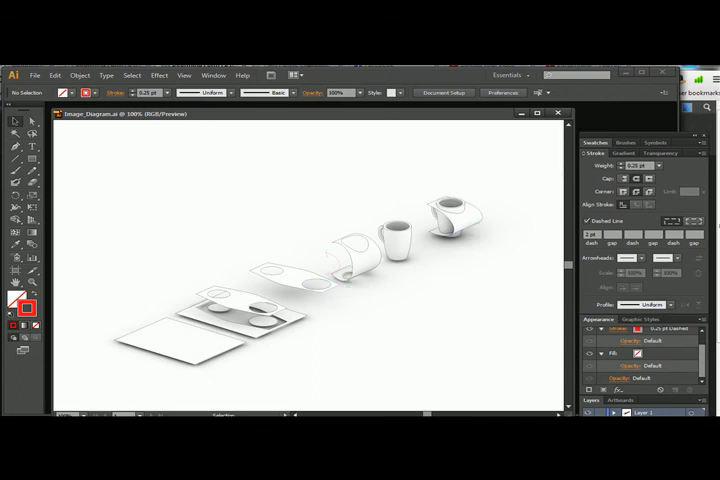
{"action": "left_click", "coordinate": [8, 474]}
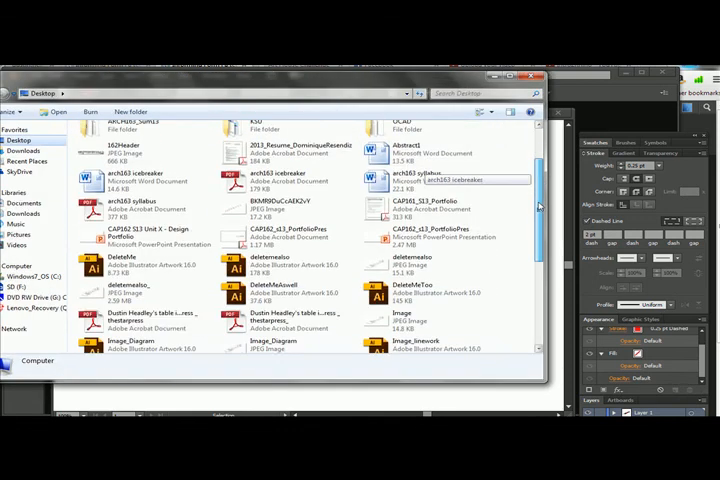
Step: Scroll the Desktop folder listing to find the newly saved AI and JPEG files
{"action": "scroll", "scroll_direction": "down", "scroll_amount": 3}
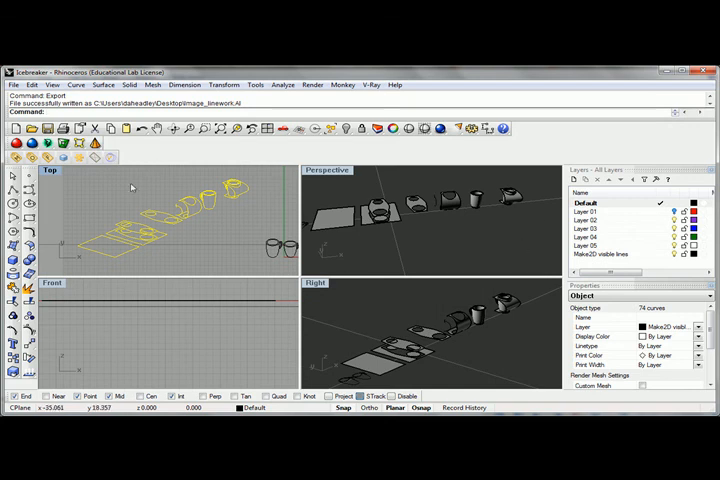
{"action": "mouse_move", "coordinate": [378, 232]}
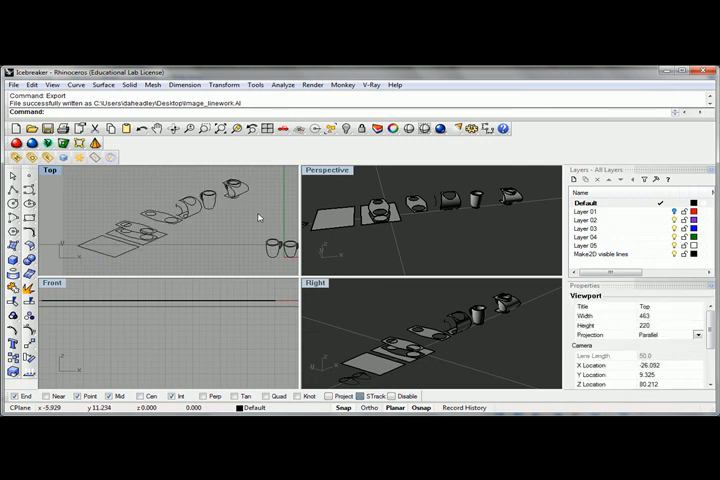
{"action": "mouse_move", "coordinate": [252, 258]}
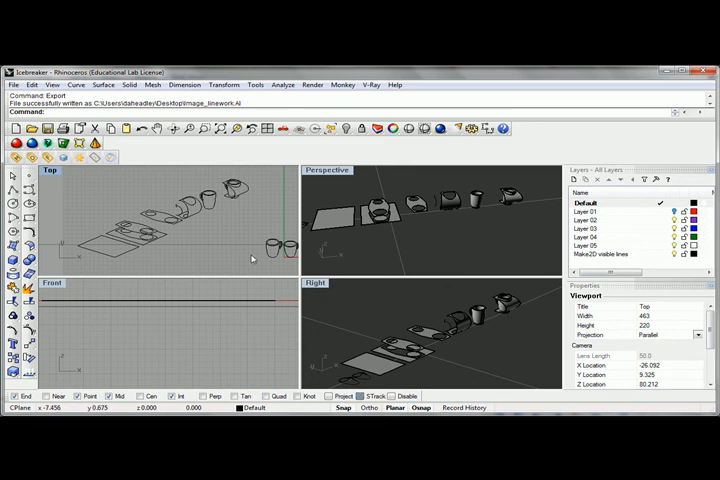